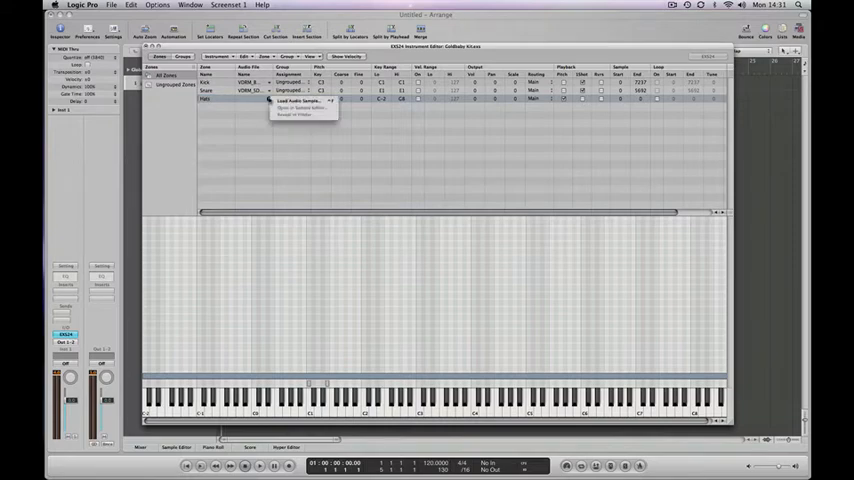
# Step: Browse the drum sample folder and audition candidate closed hi-hat WAV files
pyautogui.click(292, 102)
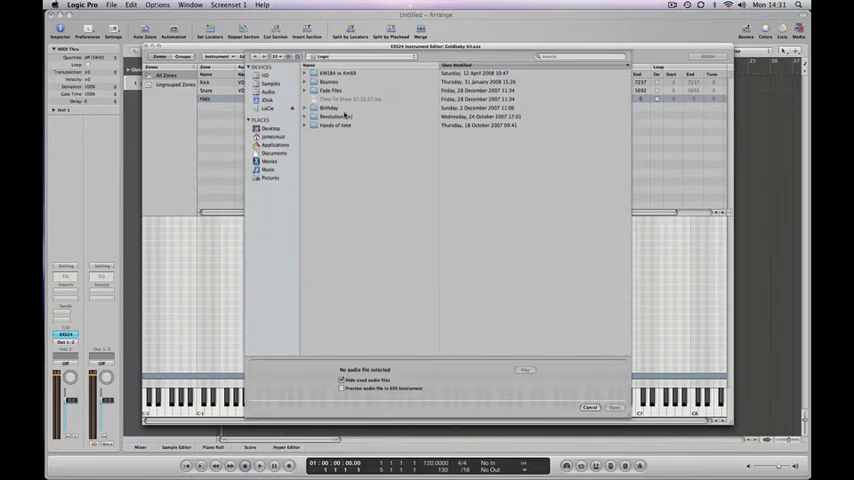
pyautogui.click(270, 128)
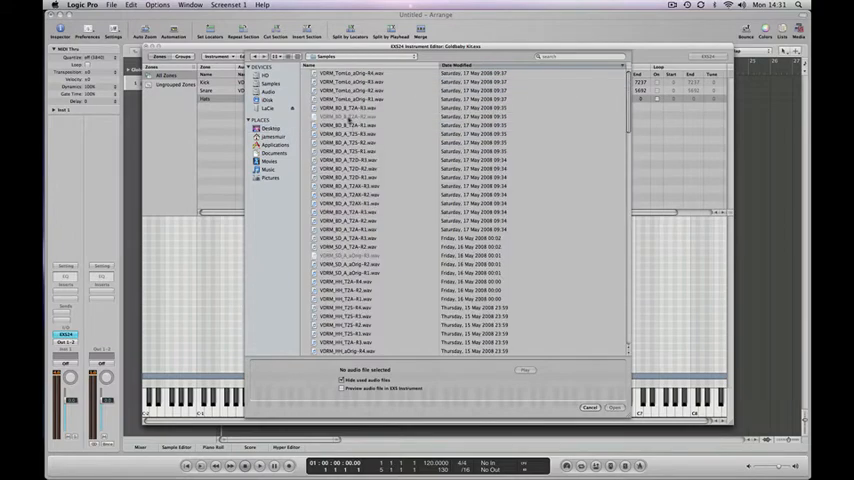
pyautogui.scroll(-3)
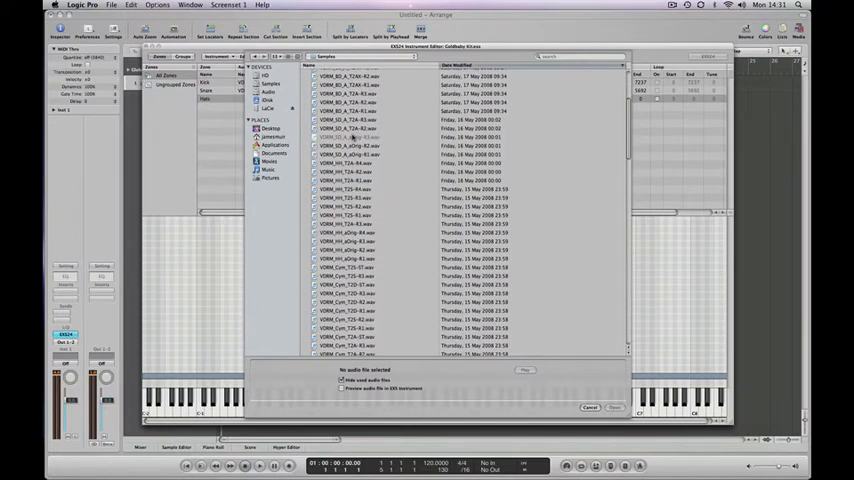
pyautogui.click(360, 158)
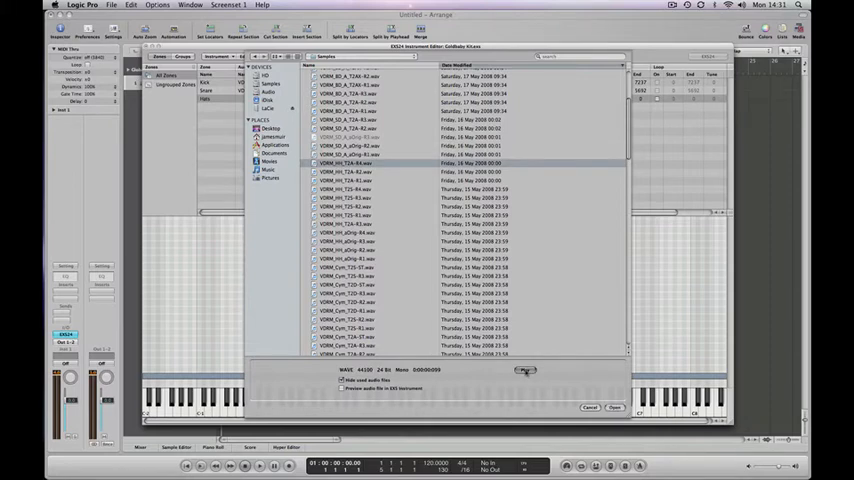
pyautogui.click(350, 180)
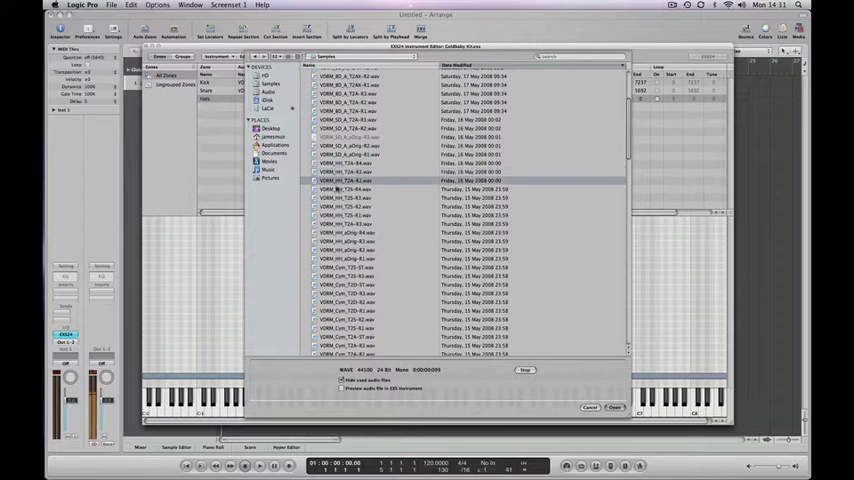
pyautogui.click(344, 206)
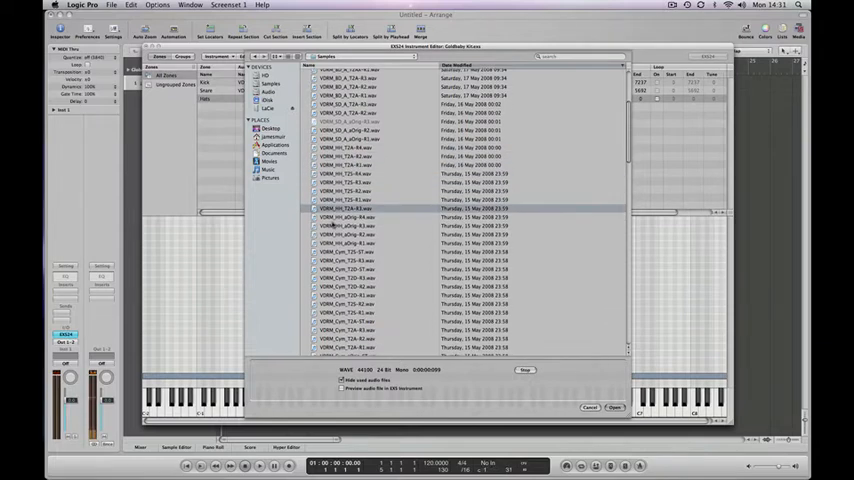
# Step: Load the chosen closed hi-hat WAV into the new zone
pyautogui.scroll(-3)
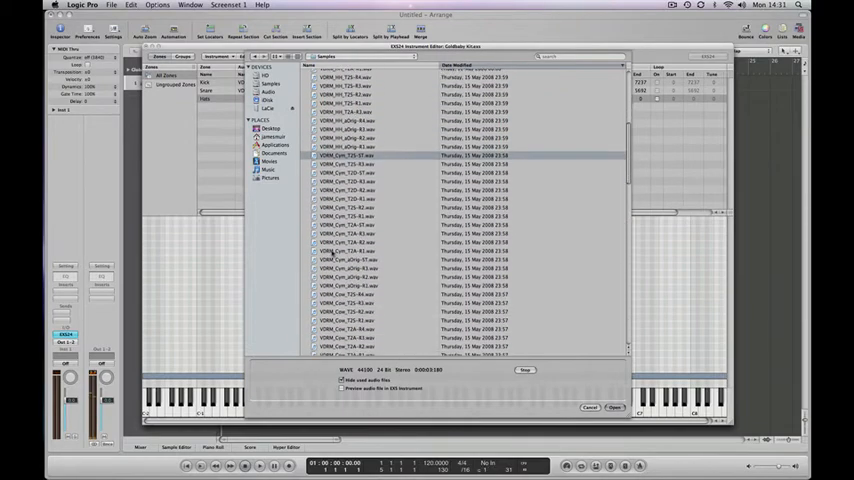
pyautogui.scroll(-3)
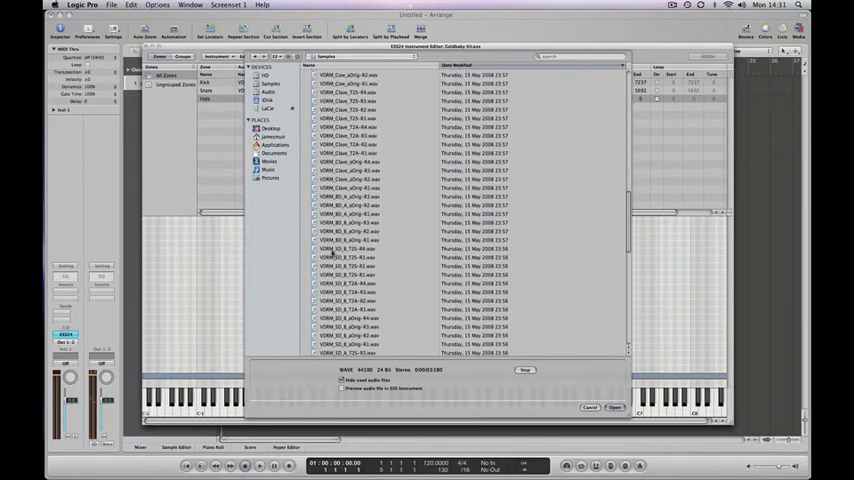
pyautogui.scroll(-3)
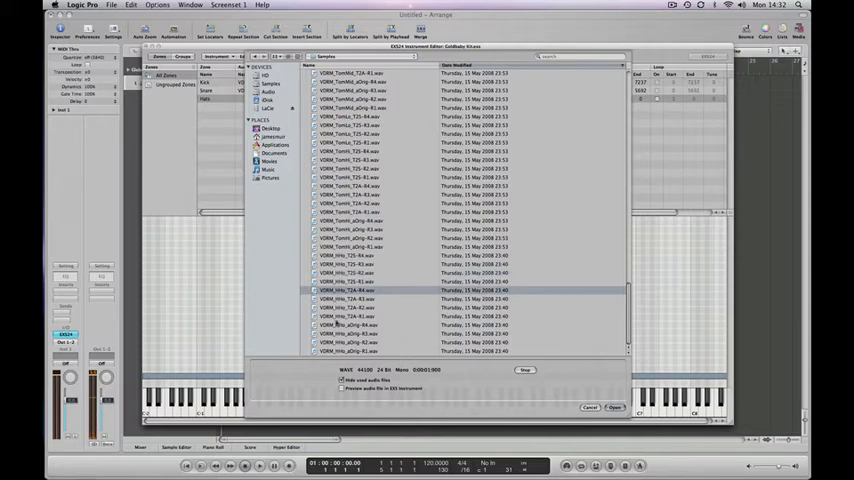
pyautogui.click(376, 332)
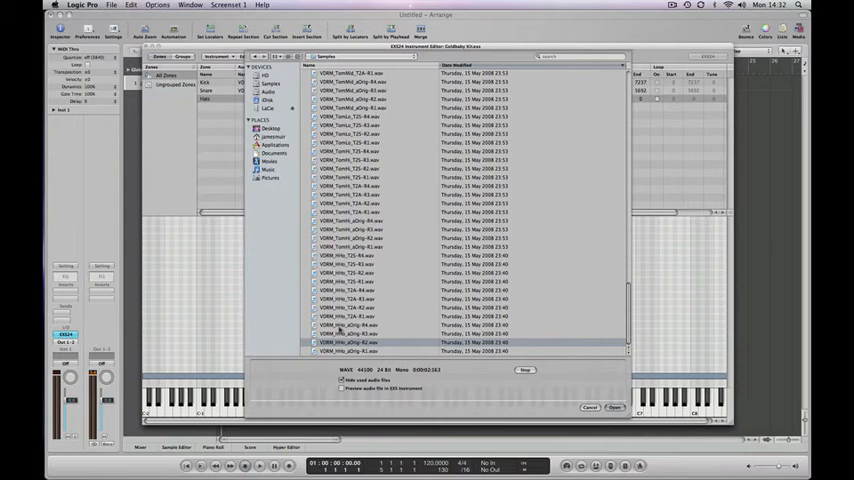
pyautogui.click(360, 342)
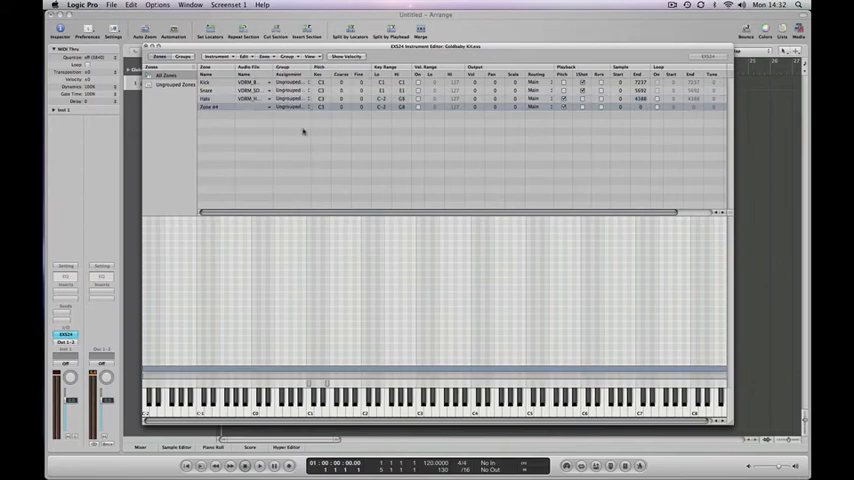
# Step: Load the open hi-hat WAV into another empty zone via Load Audio Sample
pyautogui.rightClick(300, 104)
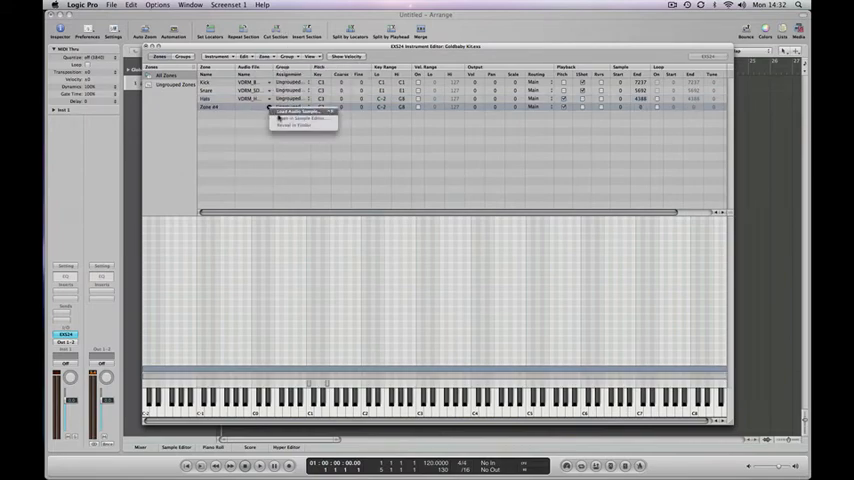
pyautogui.click(290, 120)
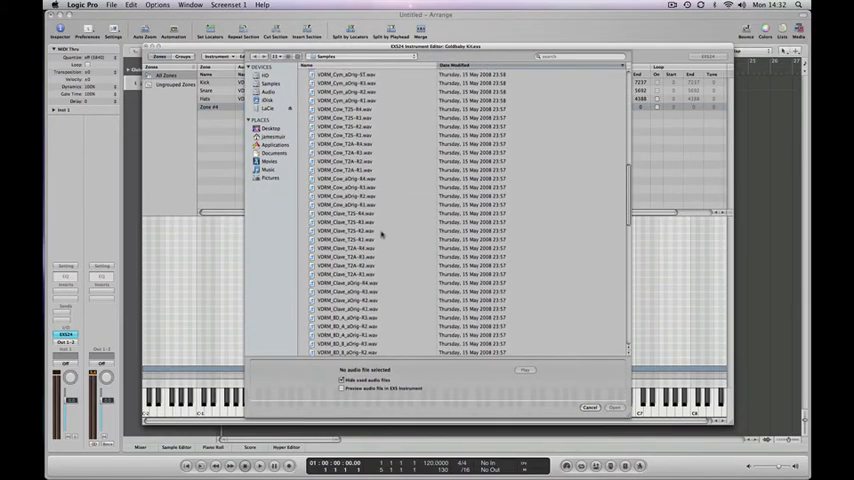
pyautogui.scroll(-3)
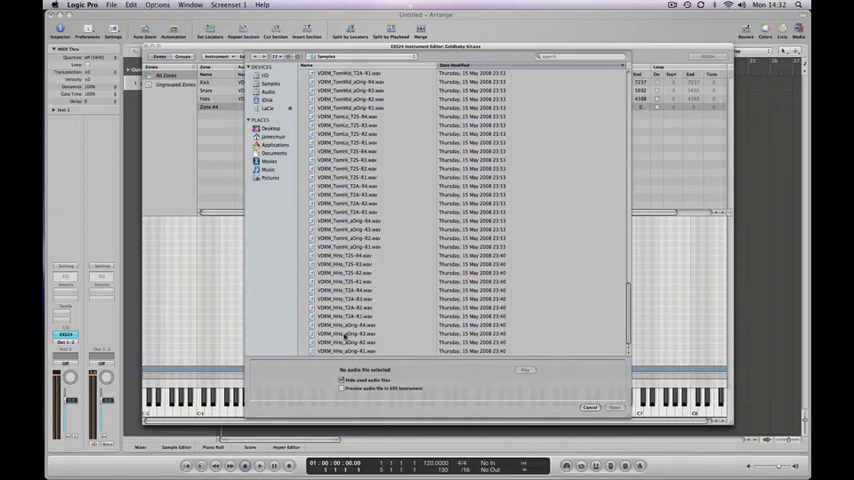
pyautogui.click(344, 344)
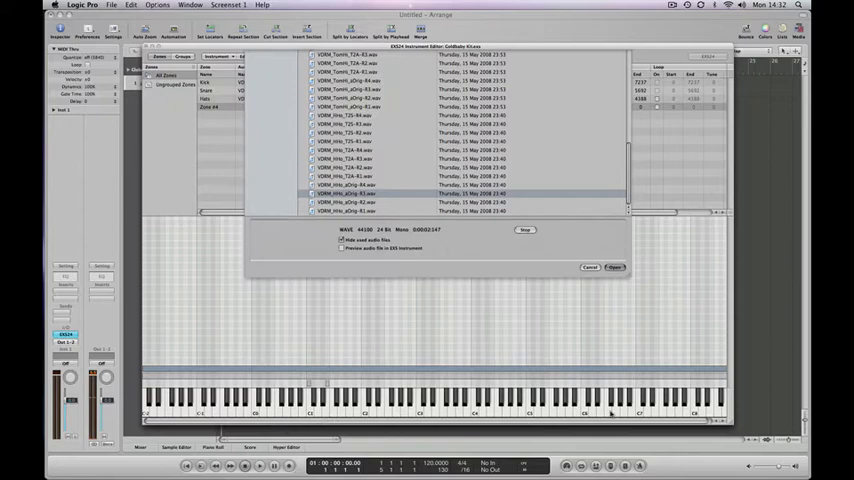
pyautogui.click(614, 268)
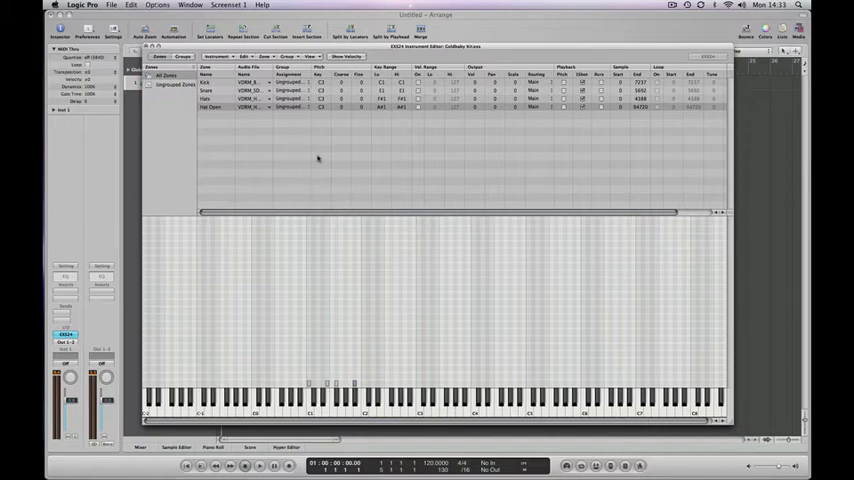
# Step: Create a new group 'hats' for the hi-hat zones and switch to Groups view
pyautogui.click(292, 56)
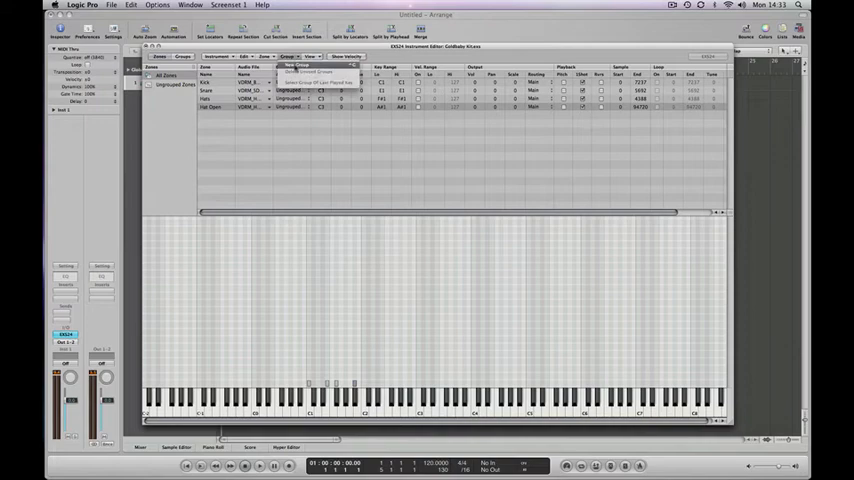
pyautogui.click(300, 68)
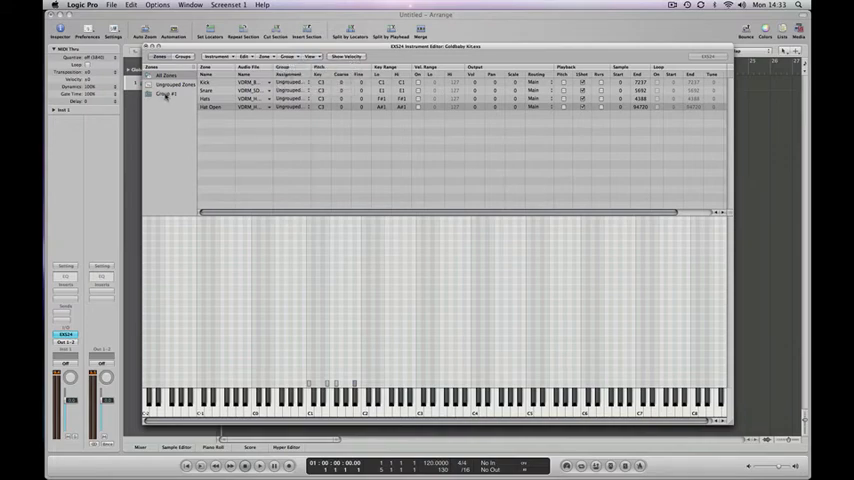
pyautogui.click(168, 96)
pyautogui.write('Hats')
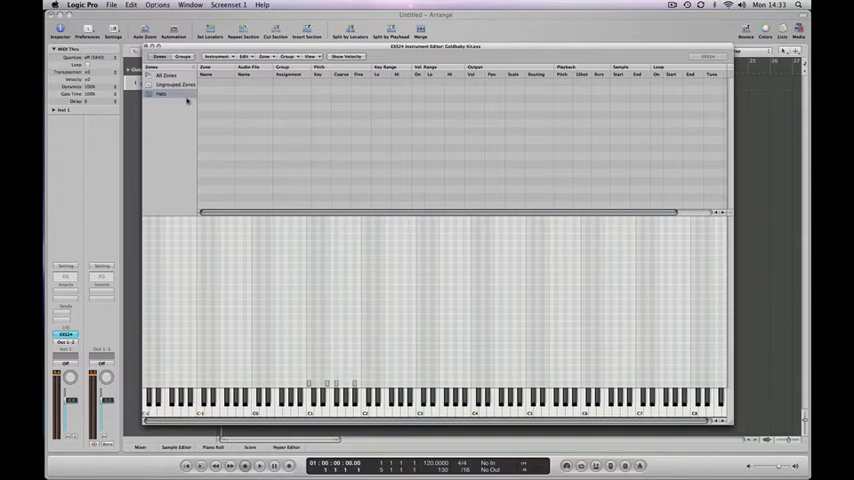
pyautogui.click(170, 76)
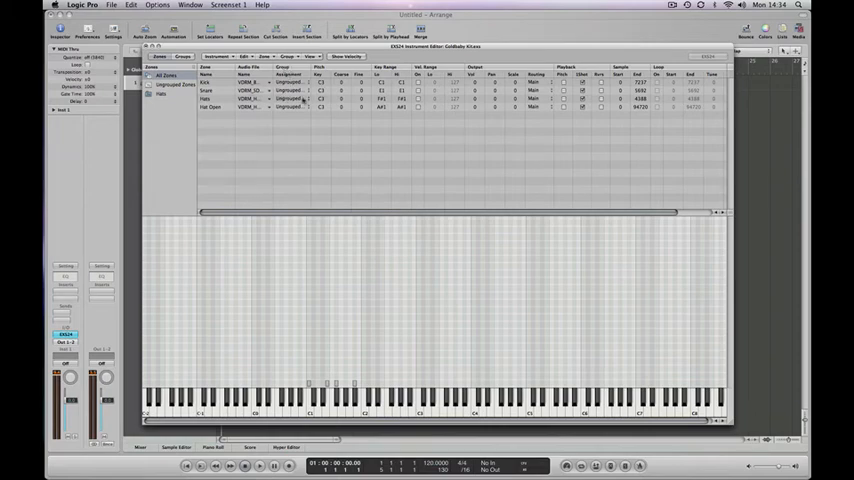
pyautogui.click(296, 108)
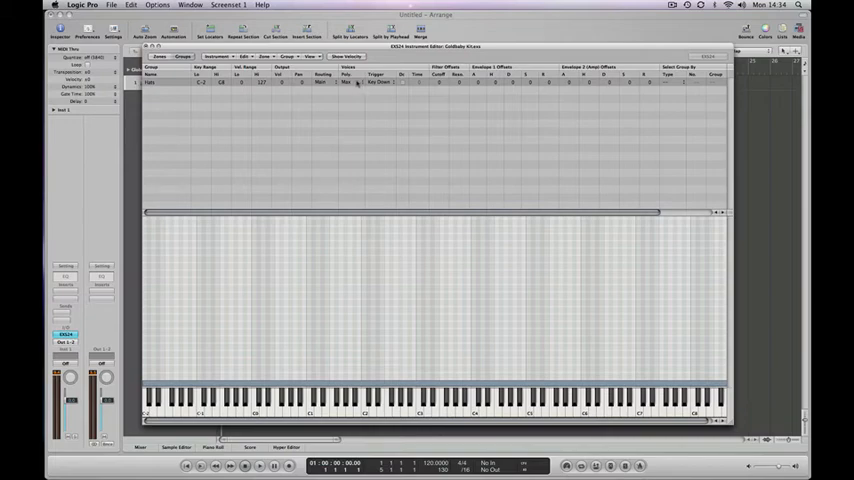
# Step: Set the hats group's Voices to 1 so the hi-hats cut each other off
pyautogui.click(344, 82)
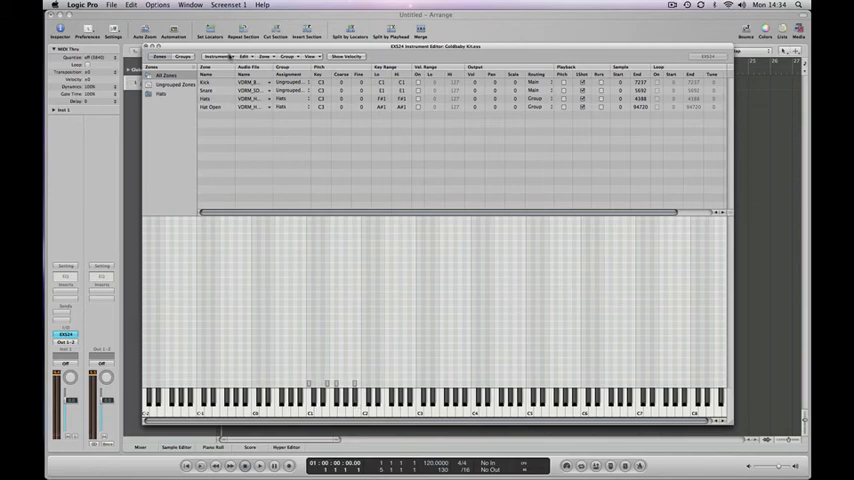
# Step: Save the drum kit via Instrument > Save As, replacing the existing kit file
pyautogui.click(218, 56)
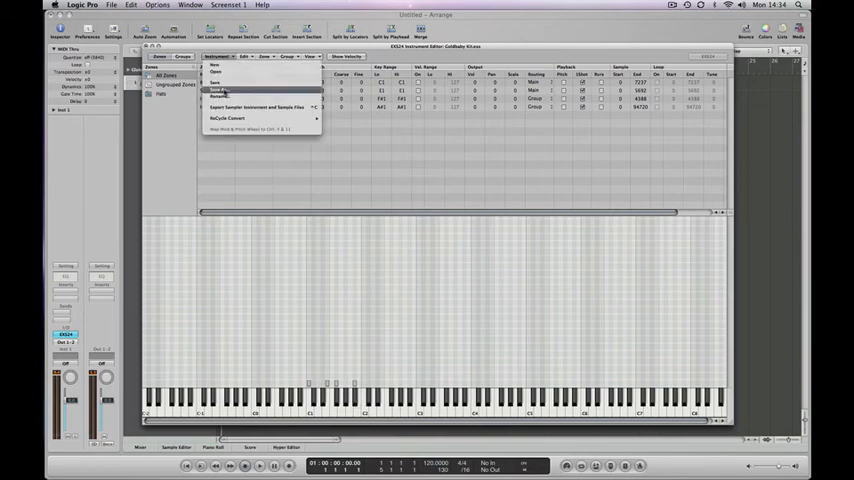
pyautogui.click(220, 92)
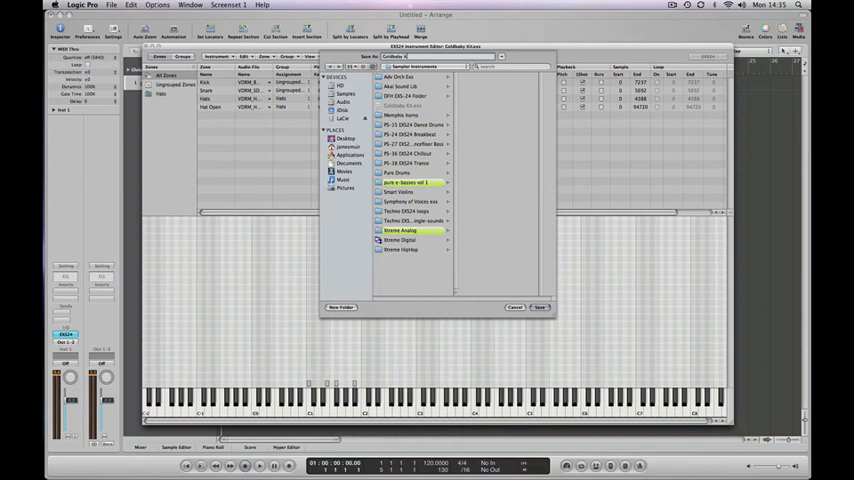
pyautogui.click(540, 308)
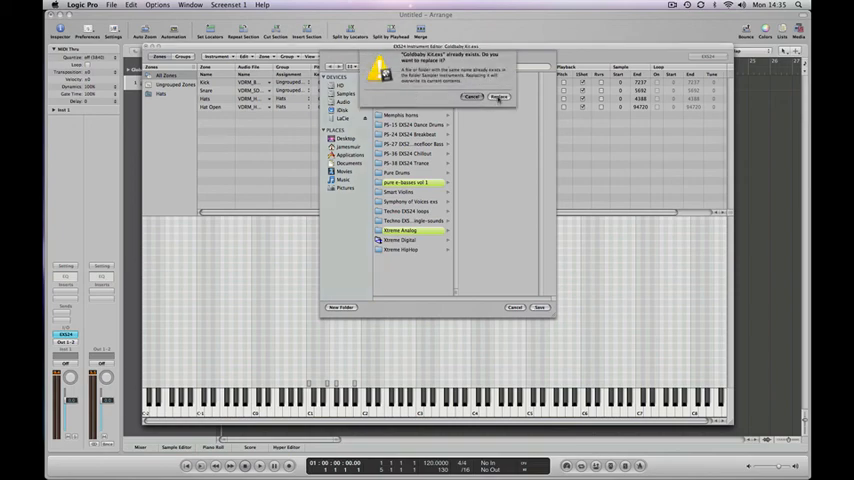
pyautogui.click(504, 96)
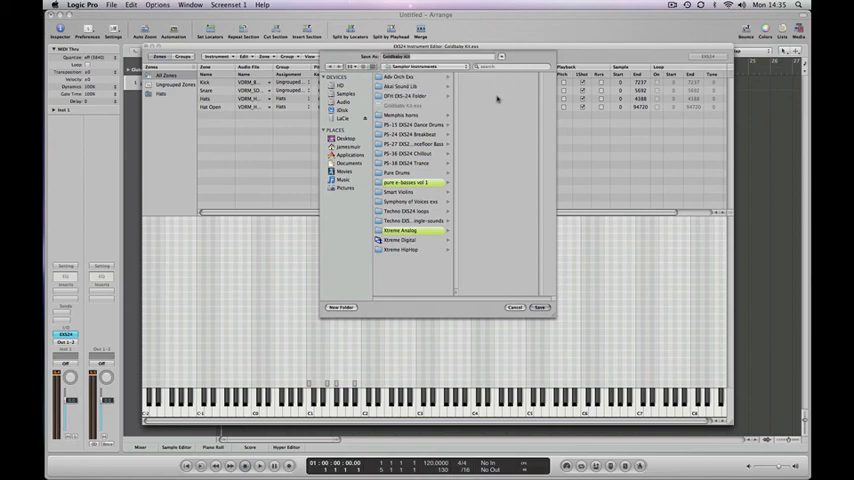
pyautogui.click(528, 308)
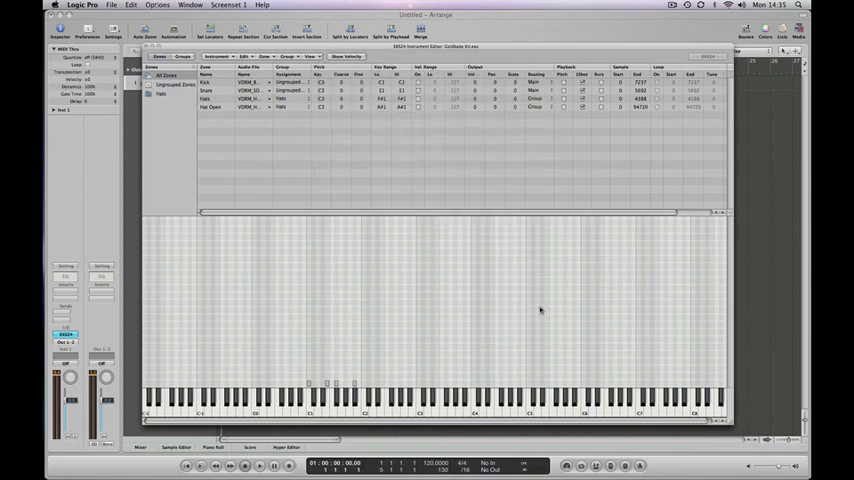